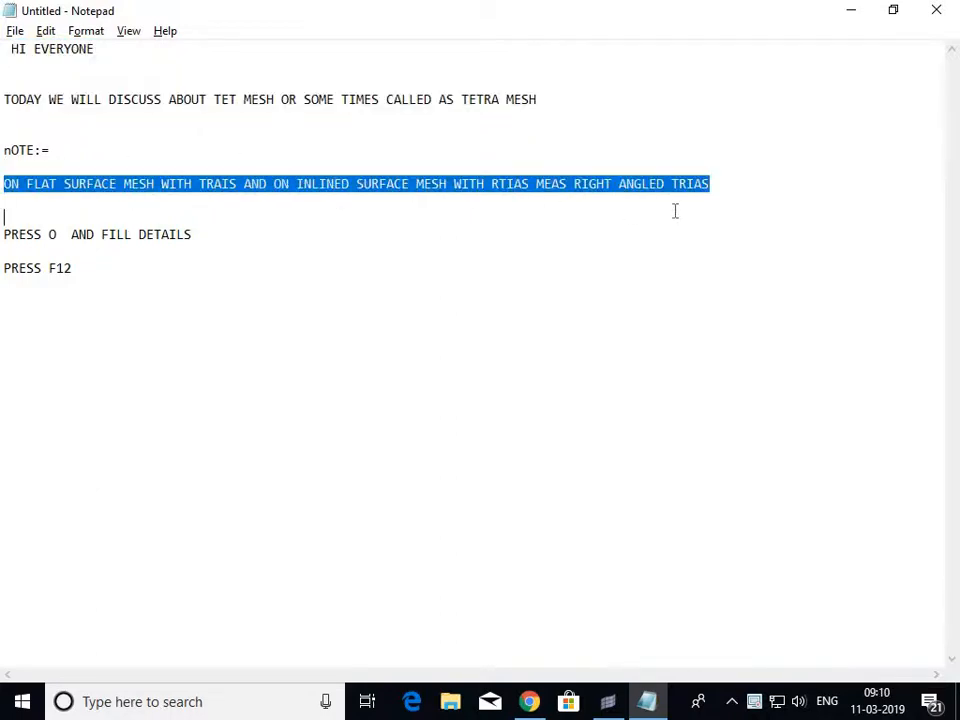
- Bring the bracket forward, choose trias as the automesh element shape, and return to the 2D page
left_click(710, 184)
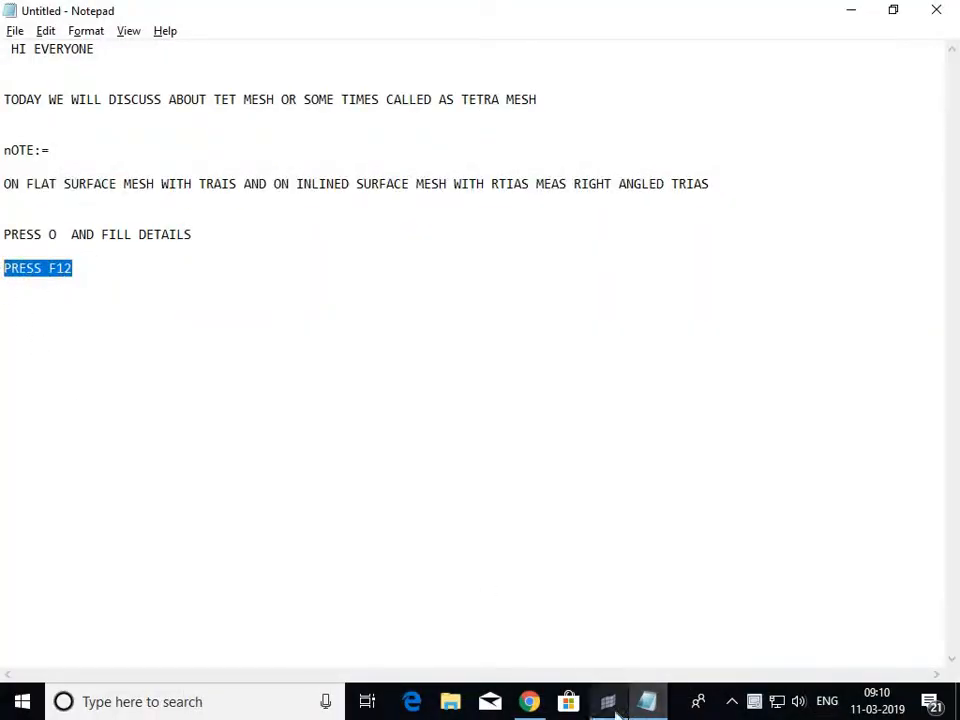
left_click(608, 700)
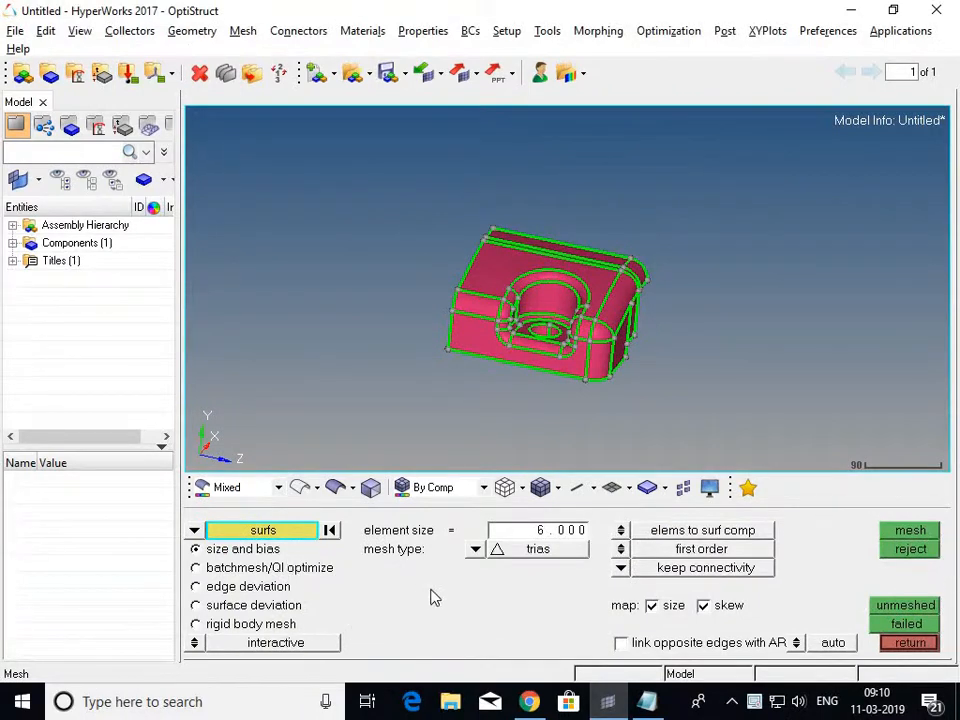
left_click(474, 548)
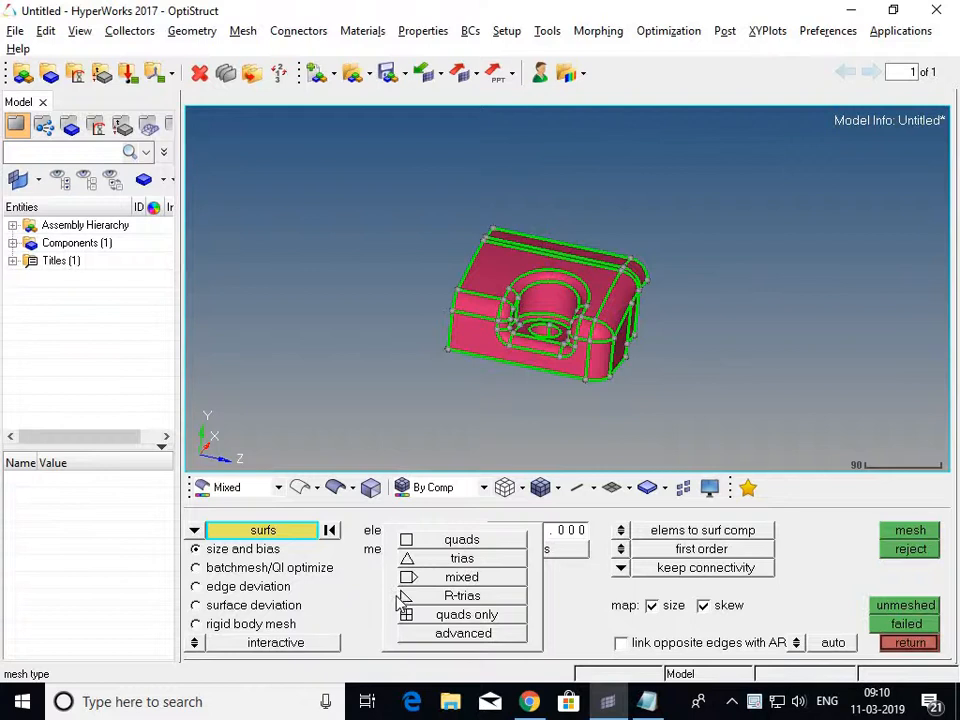
left_click(460, 558)
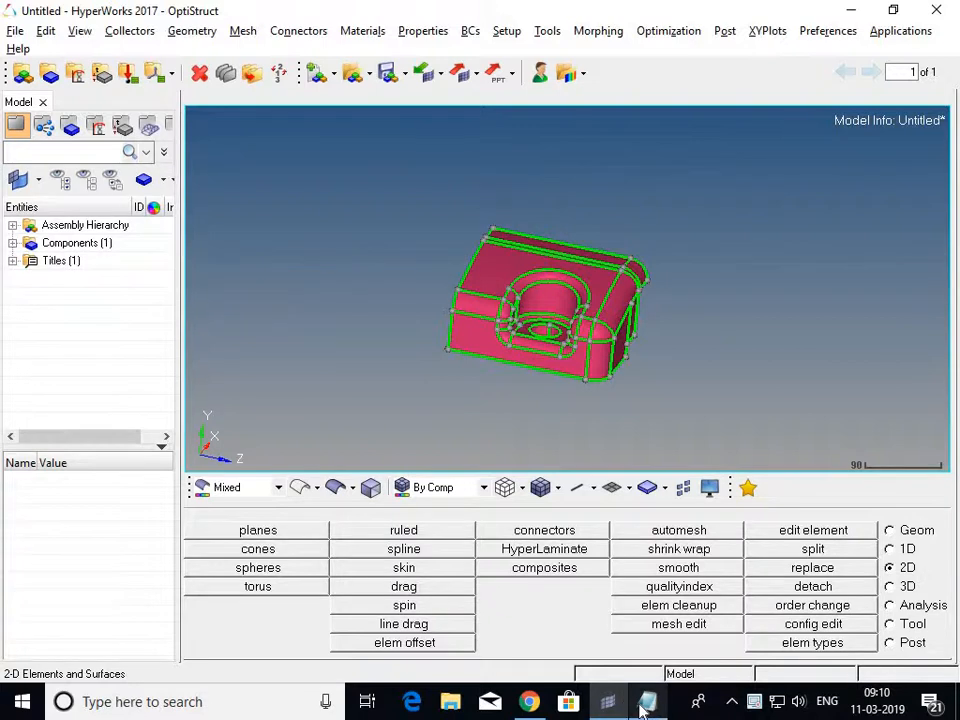
left_click(648, 700)
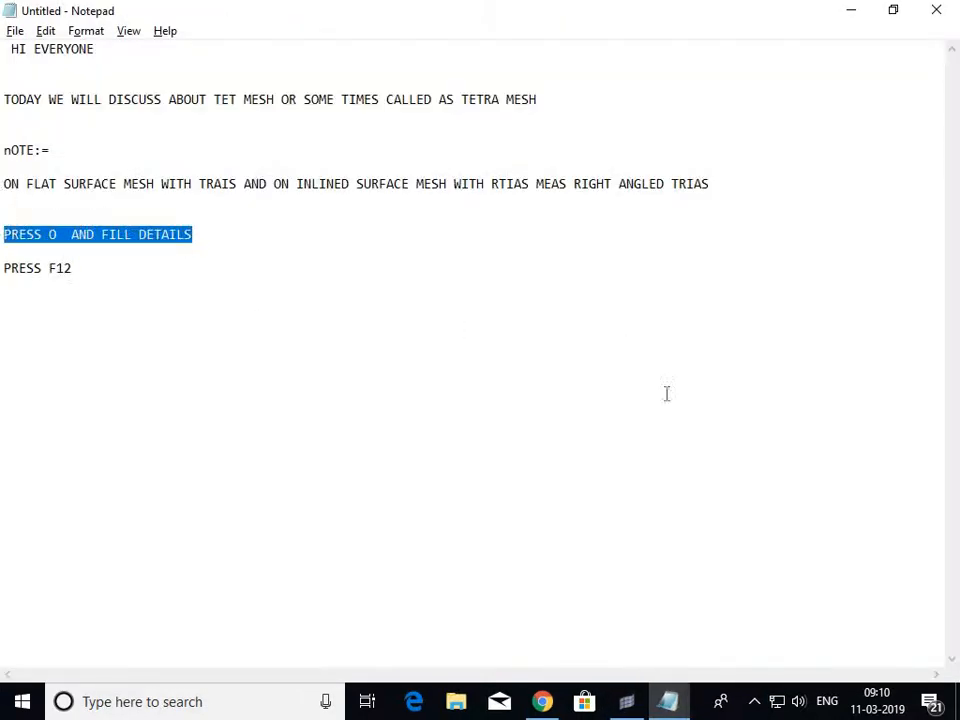
mouse_move(628, 700)
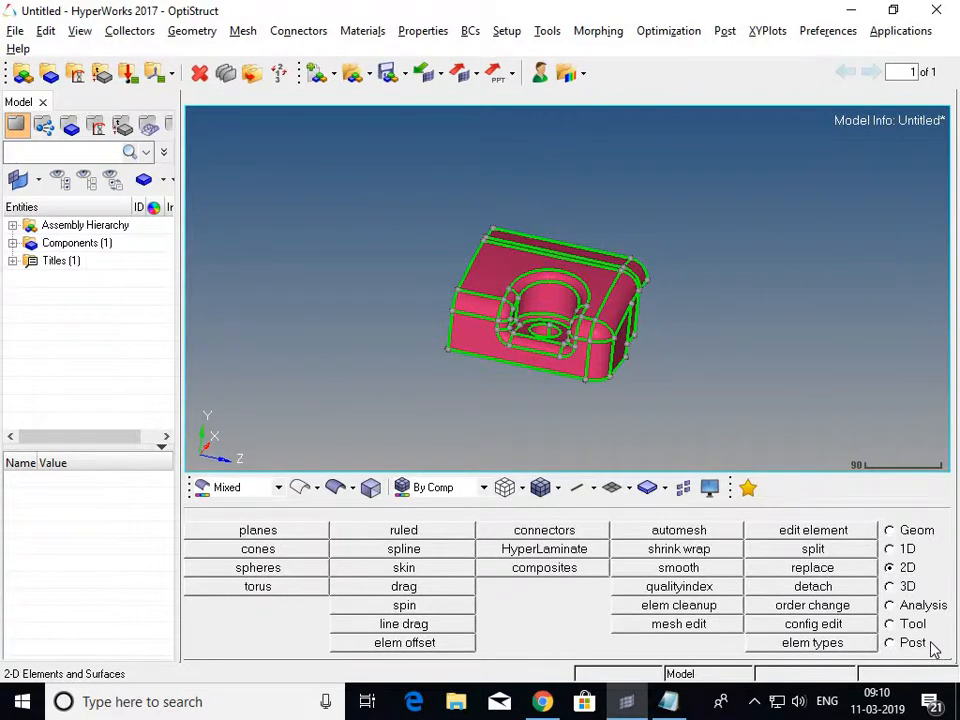
- In automesh, select the hole's inner surface and mesh it with size-6 trias
left_click(678, 528)
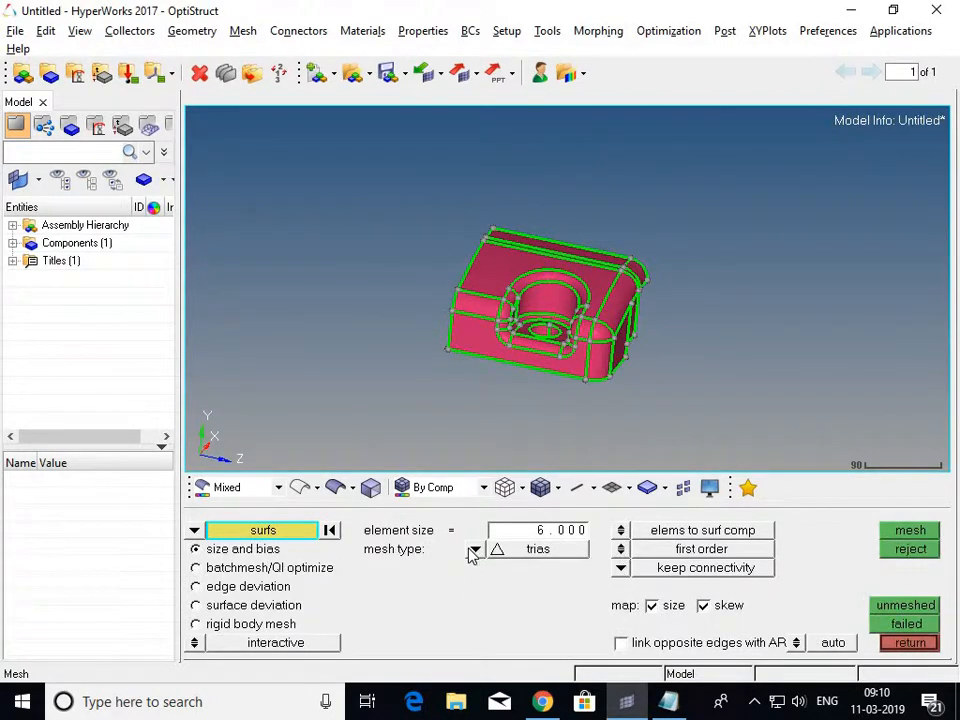
mouse_move(436, 584)
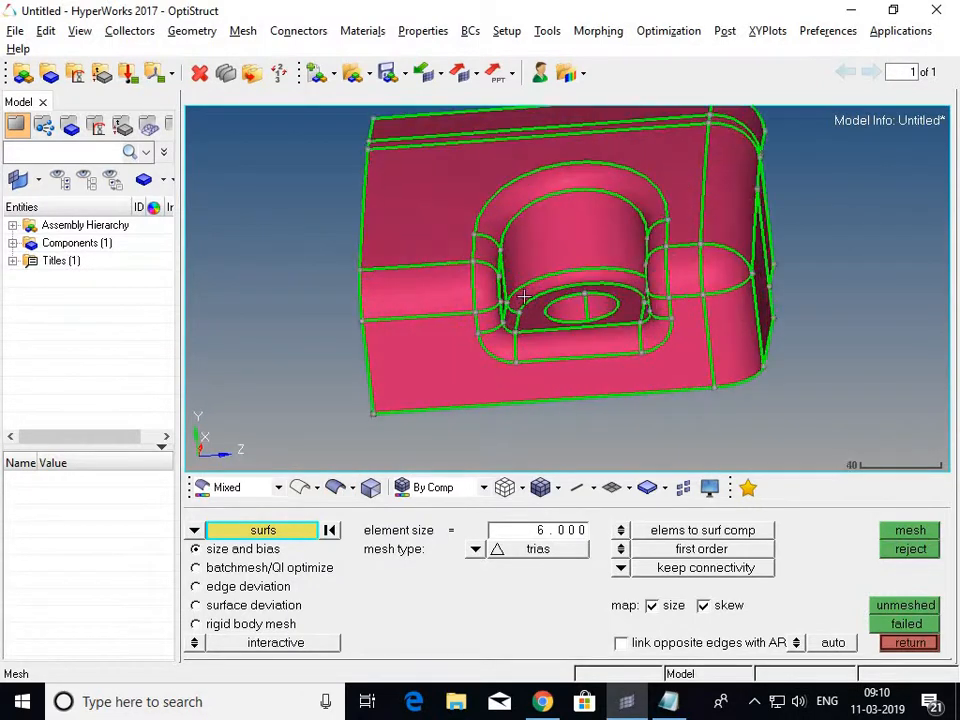
left_click(476, 548)
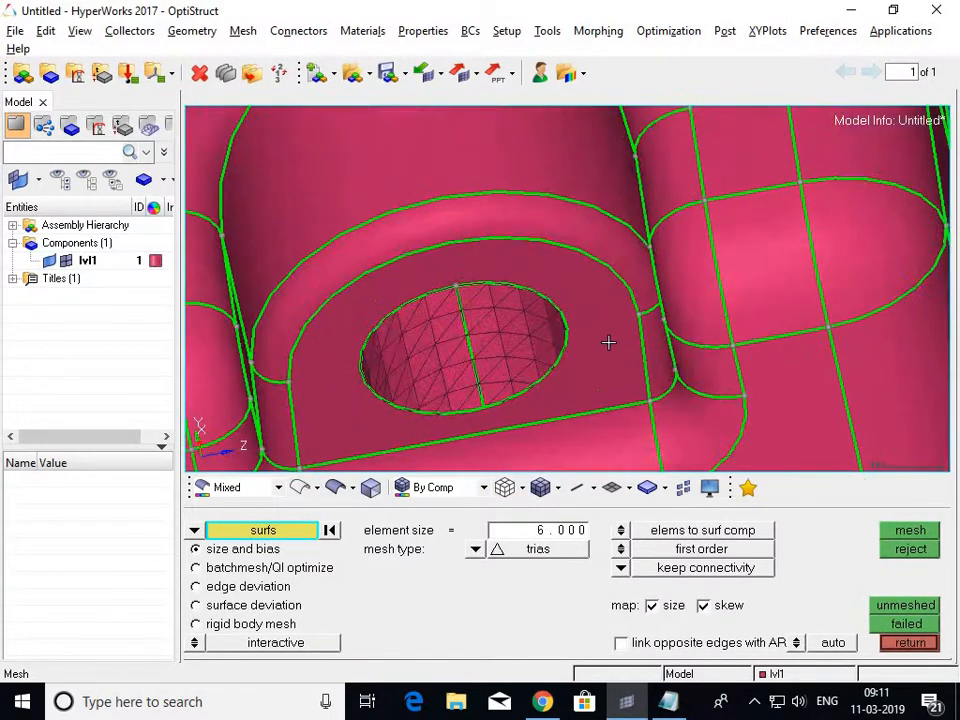
- Add the boss and fillet surfaces and mesh them with R-trias
left_click(908, 530)
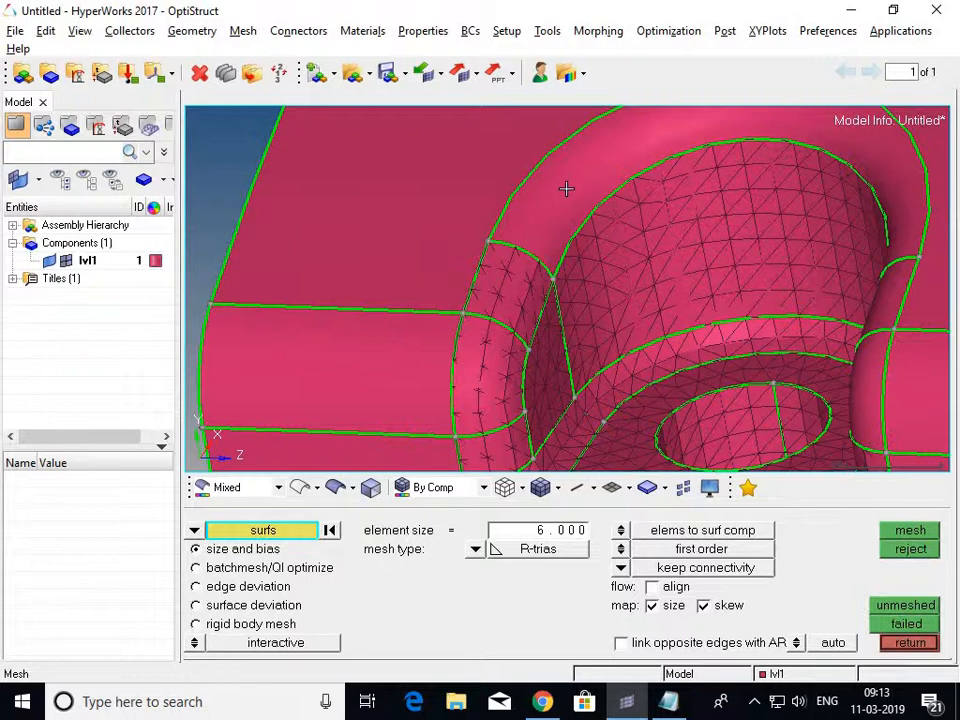
- Mesh the front wall surfaces interactively, producing 335 size-6 triangles
left_click(568, 188)
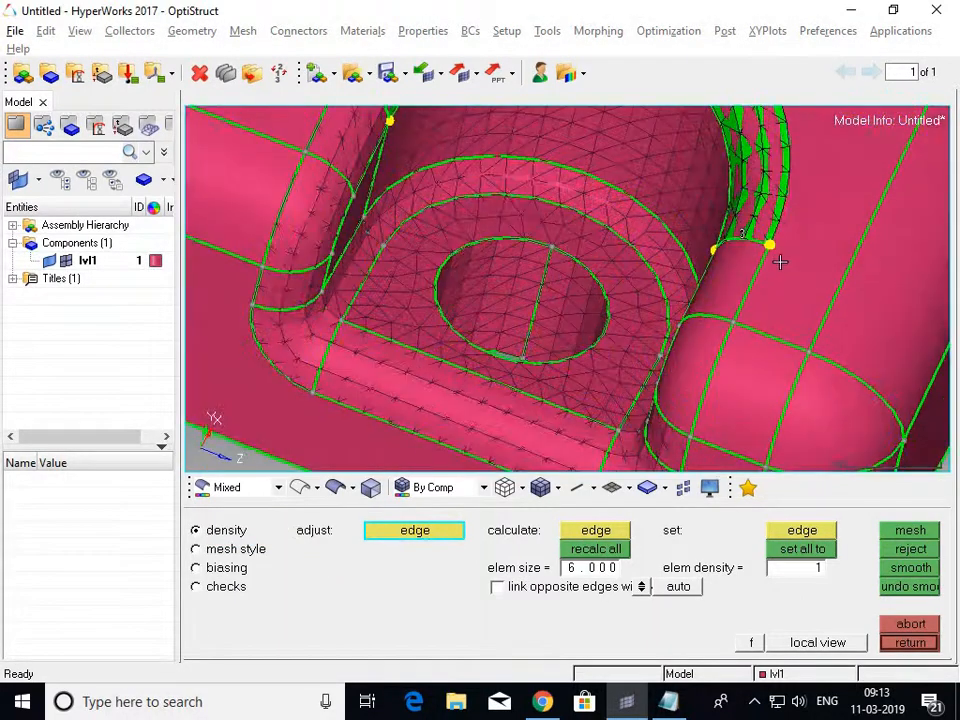
left_click_drag(780, 262, 784, 330)
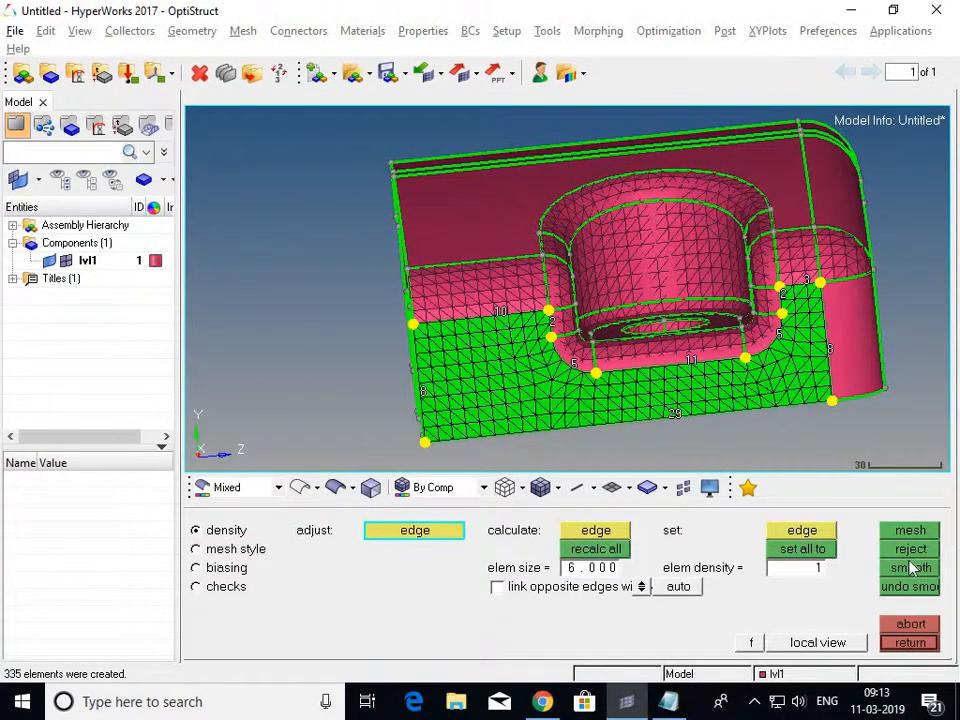
left_click(908, 548)
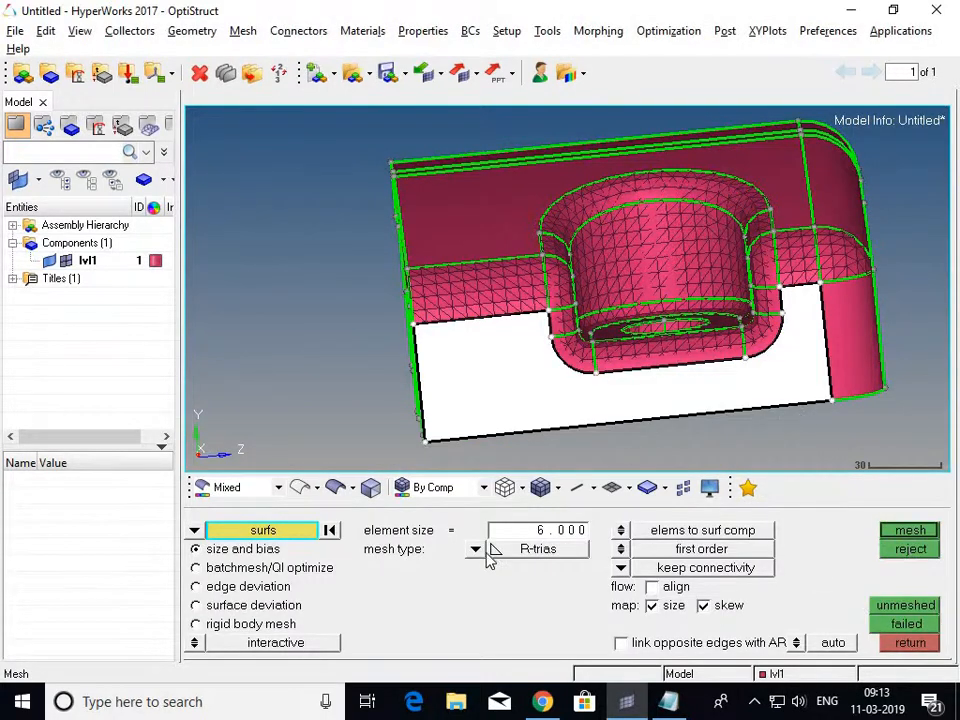
- Mesh the remaining selected surfaces with size-6 trias
left_click(474, 548)
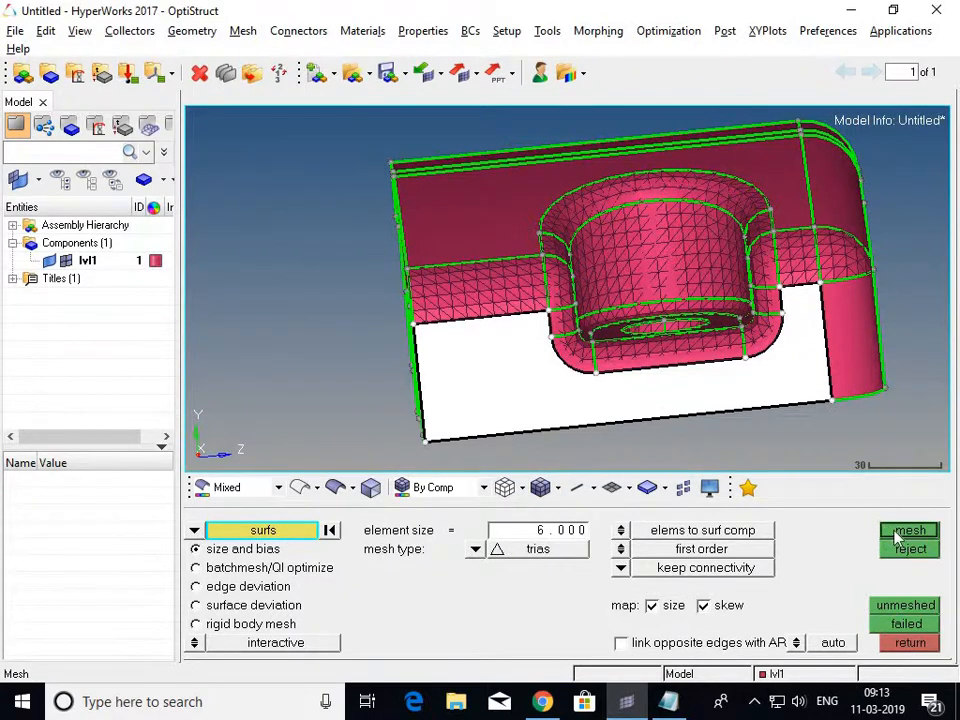
left_click(908, 536)
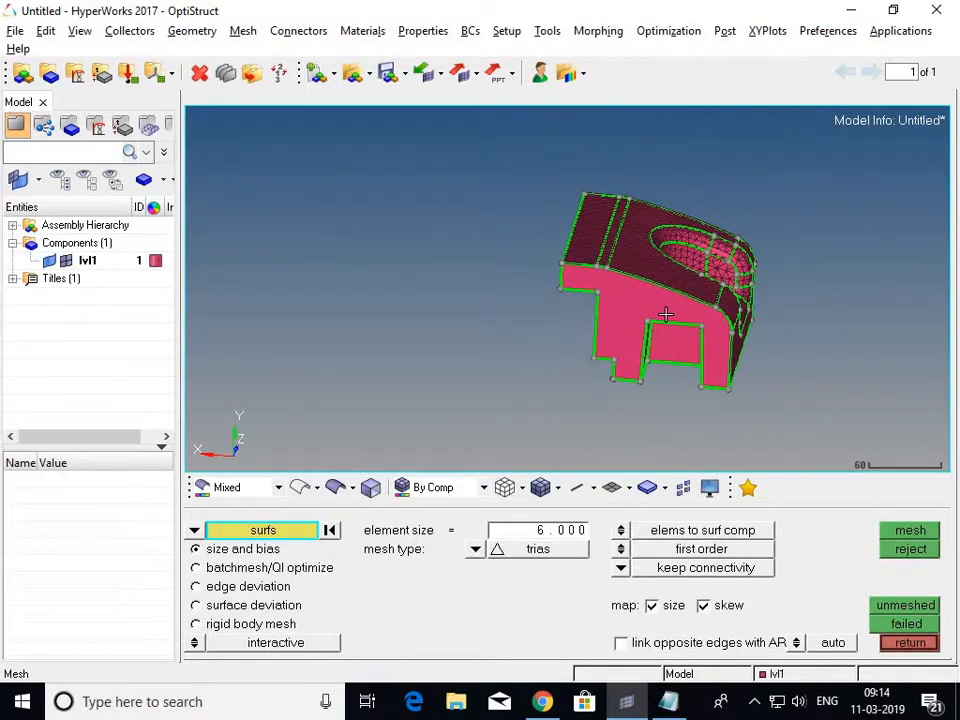
left_click(908, 530)
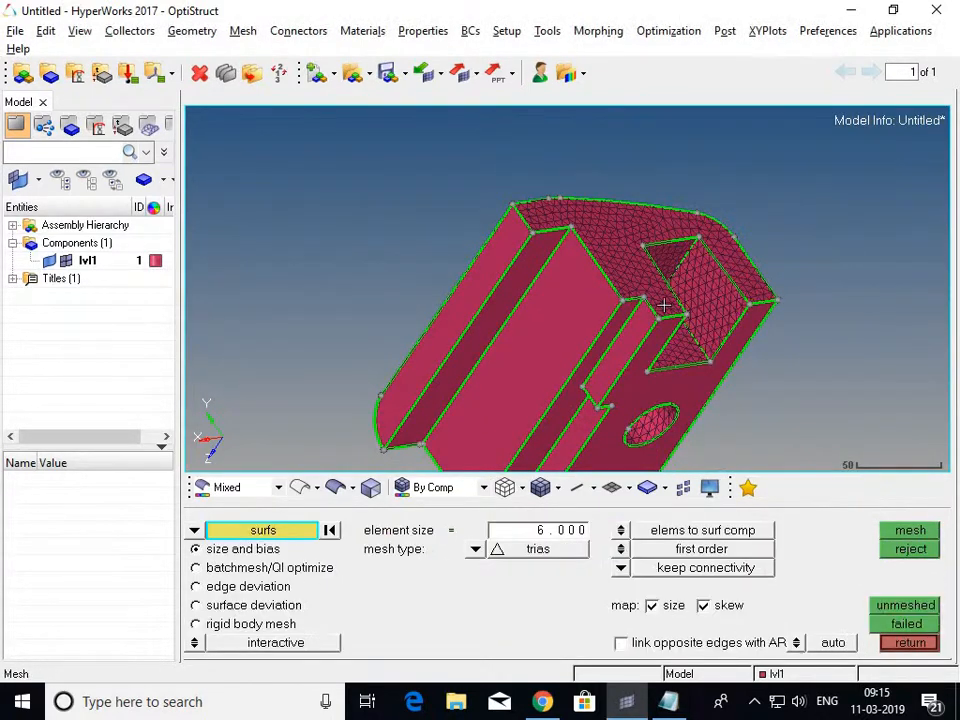
- Pick the unmeshed top and side faces and start their interactive density meshing
left_click_drag(662, 304, 560, 308)
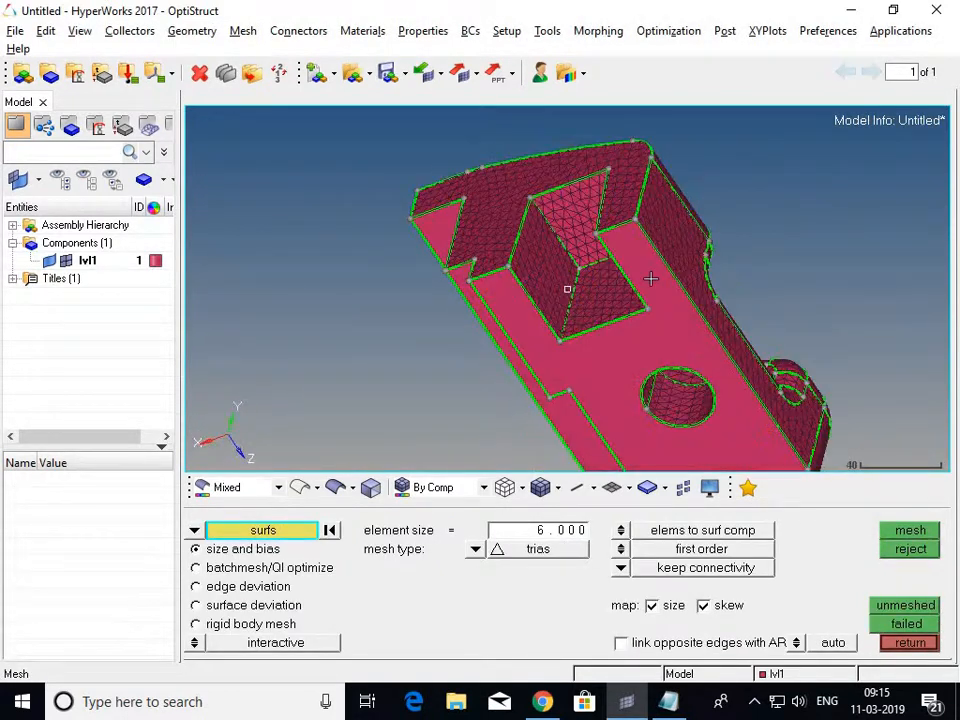
left_click_drag(650, 280, 716, 244)
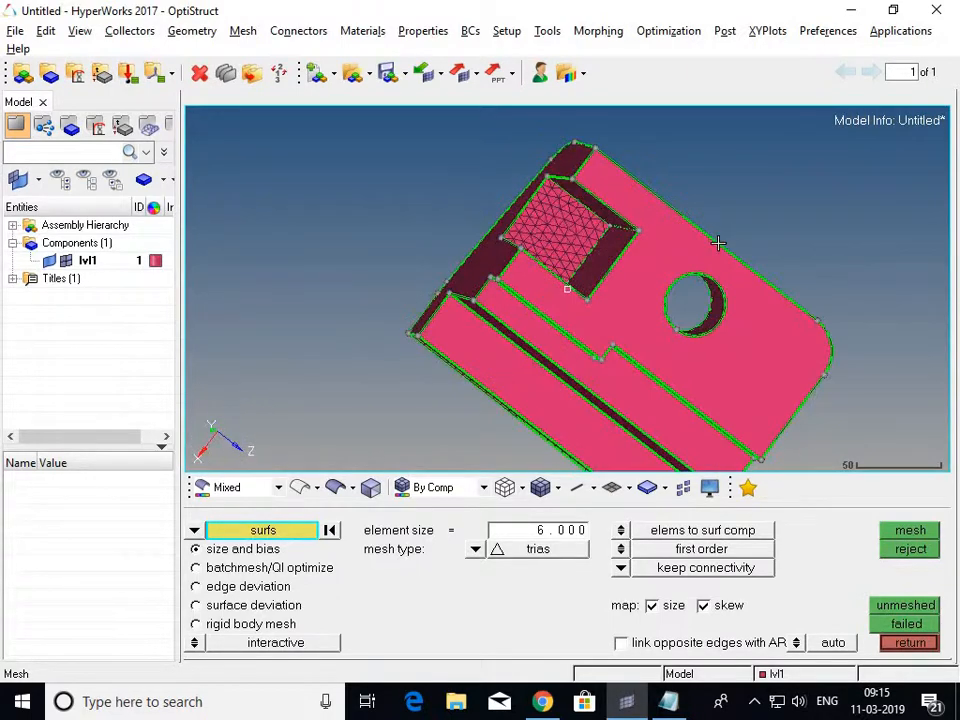
left_click(908, 530)
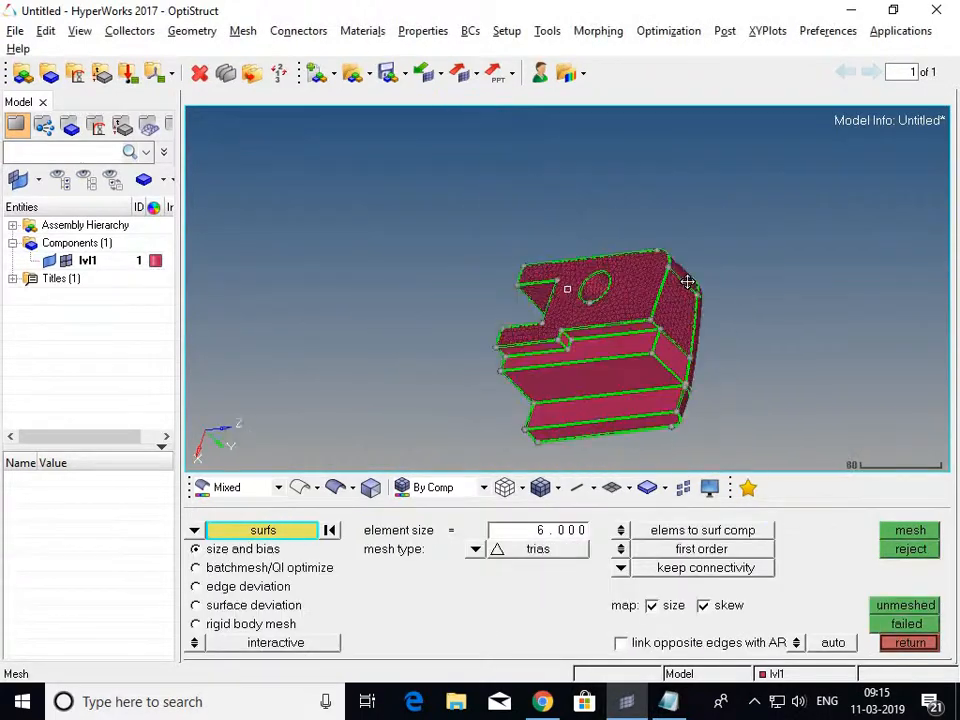
left_click(908, 530)
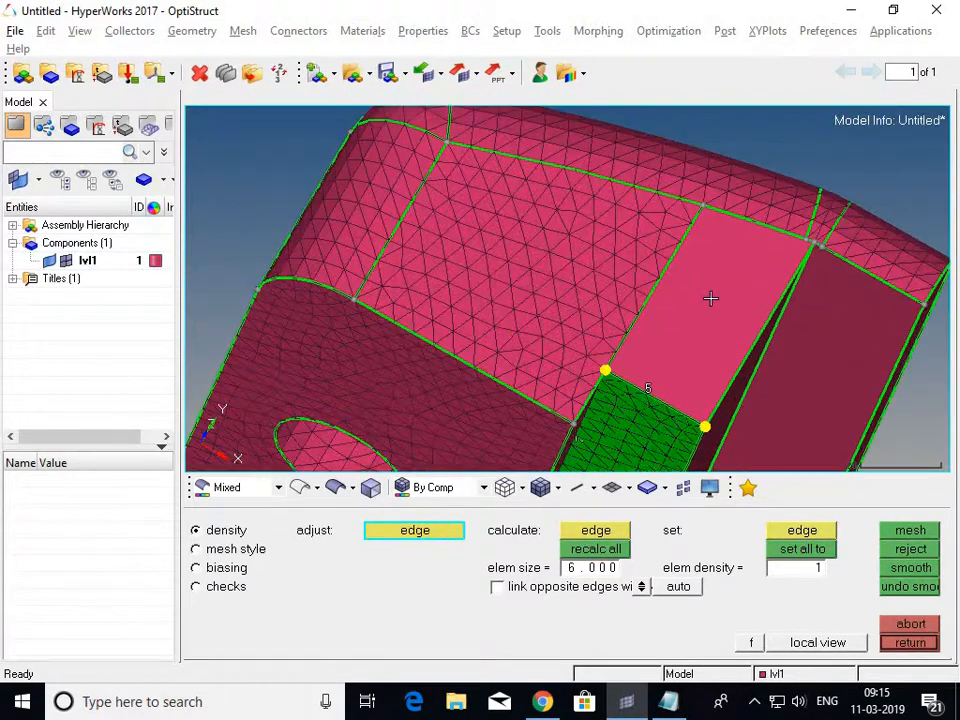
- Generate the mesh on the seeded face so the whole bracket is covered
left_click(908, 530)
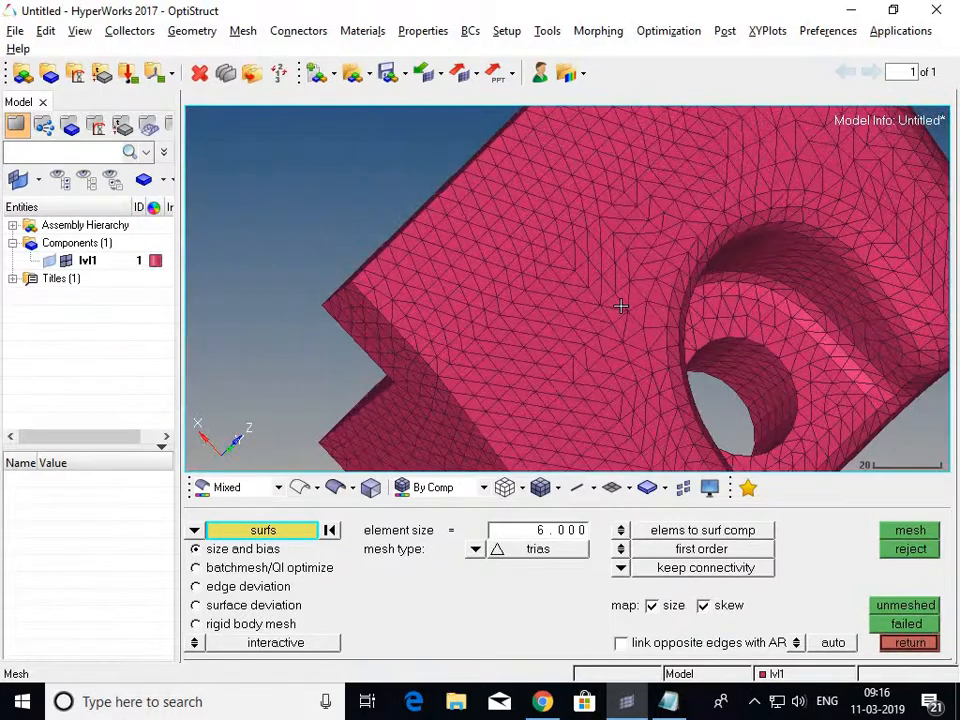
- Colour the elements by element quality instead of by component
left_click(440, 488)
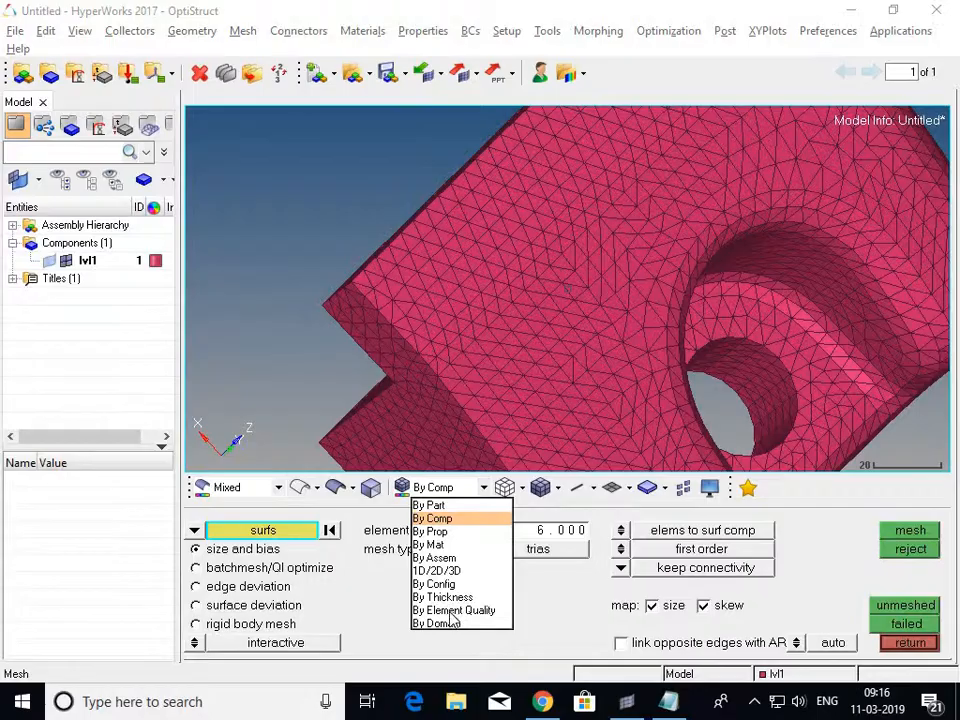
left_click(452, 610)
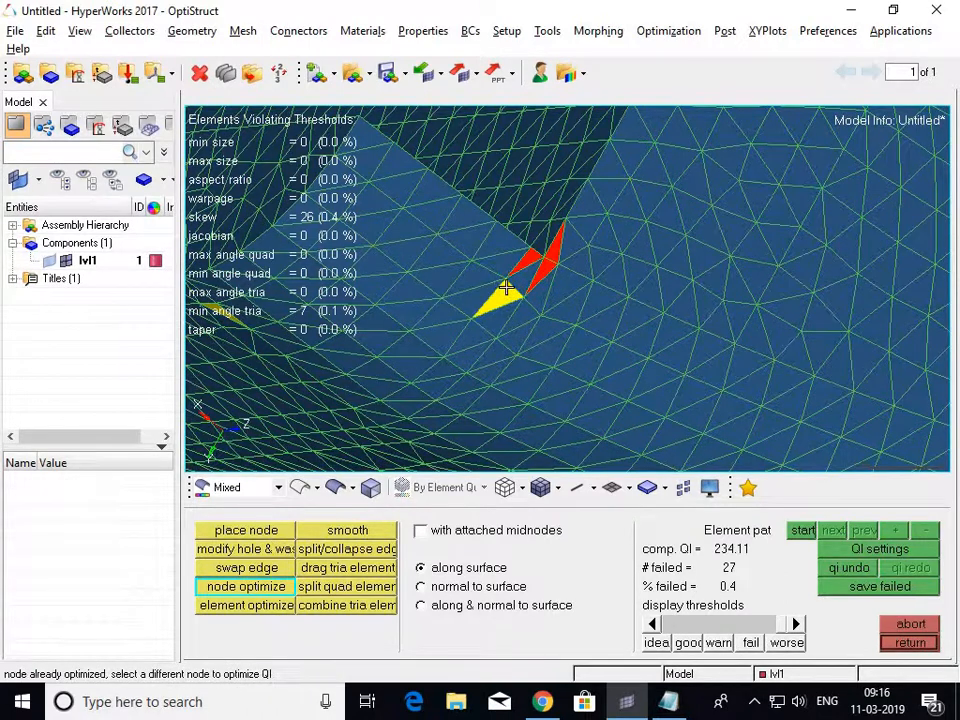
- Node-optimize failed triangles, cutting failures from 27 to 10
left_click(504, 288)
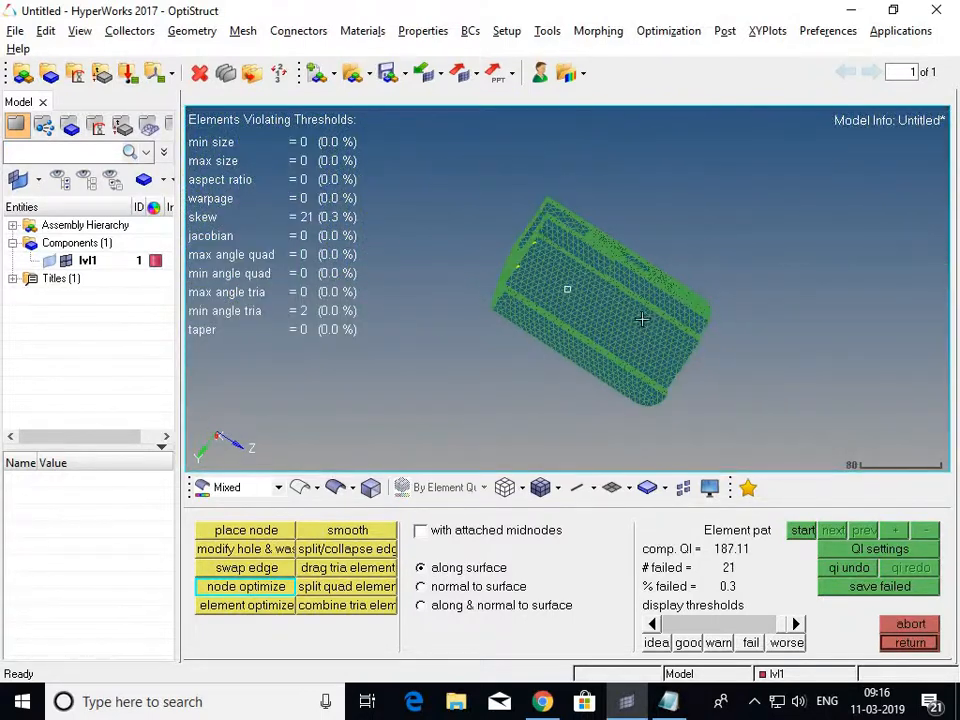
scroll("up", 3)
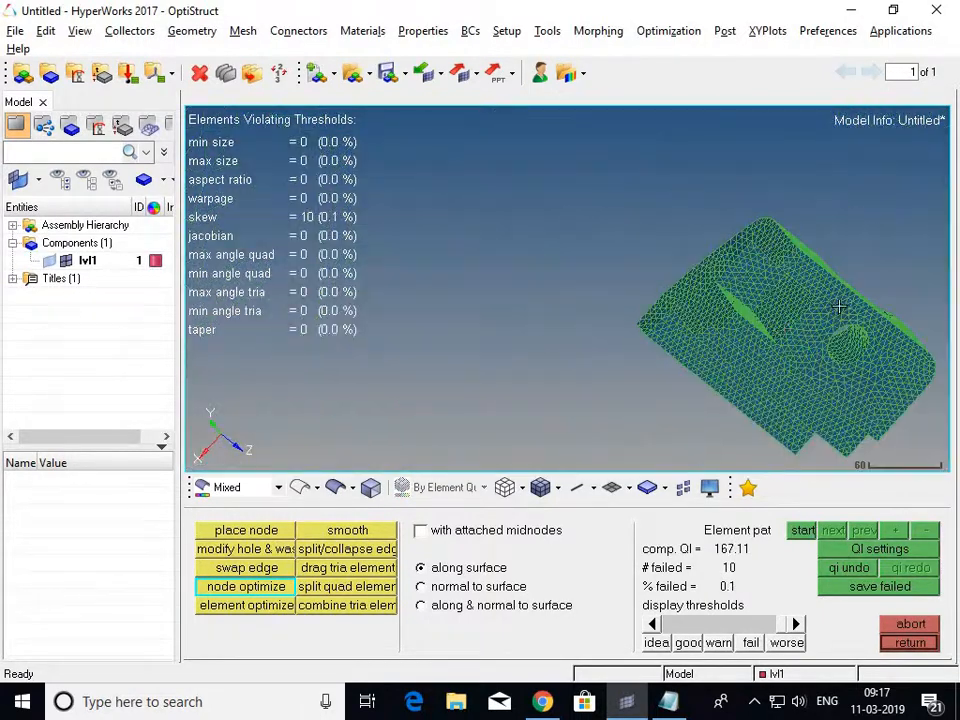
left_click_drag(838, 308, 724, 358)
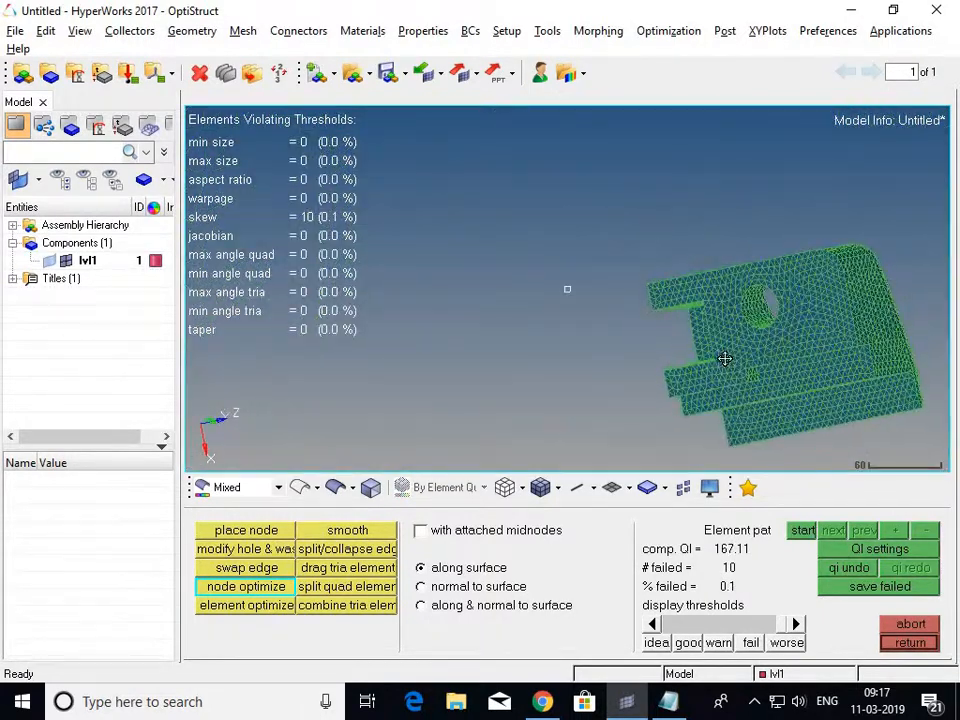
- Optimize the last failed triangles to zero, confirm around the bracket, and switch to the Notepad notes
left_click_drag(724, 360, 744, 312)
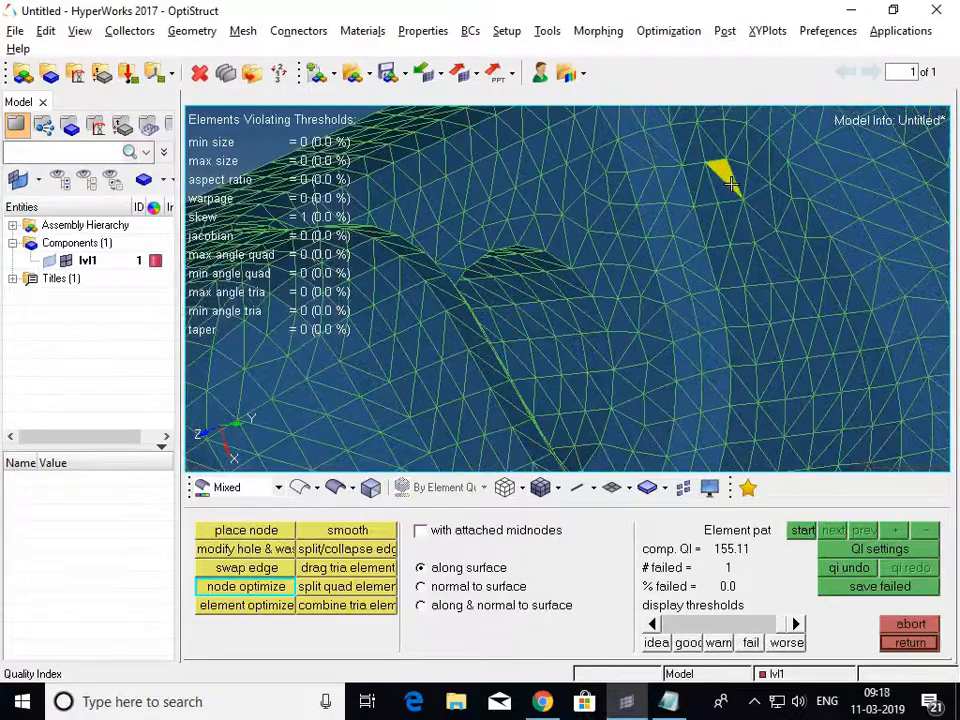
left_click_drag(730, 184, 472, 354)
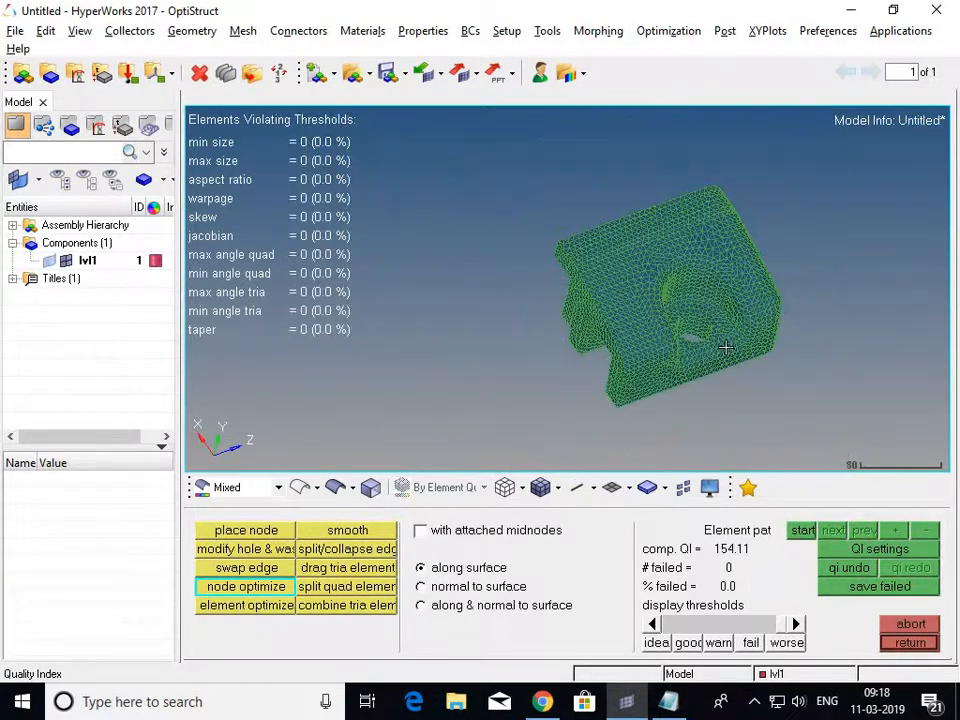
left_click_drag(724, 348, 856, 258)
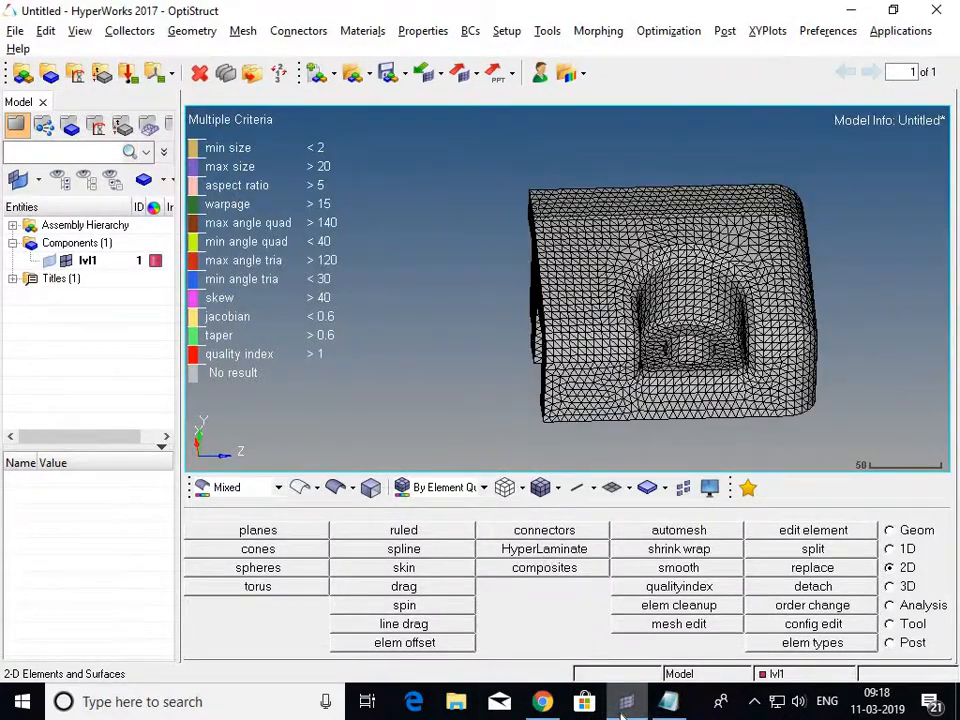
left_click(668, 700)
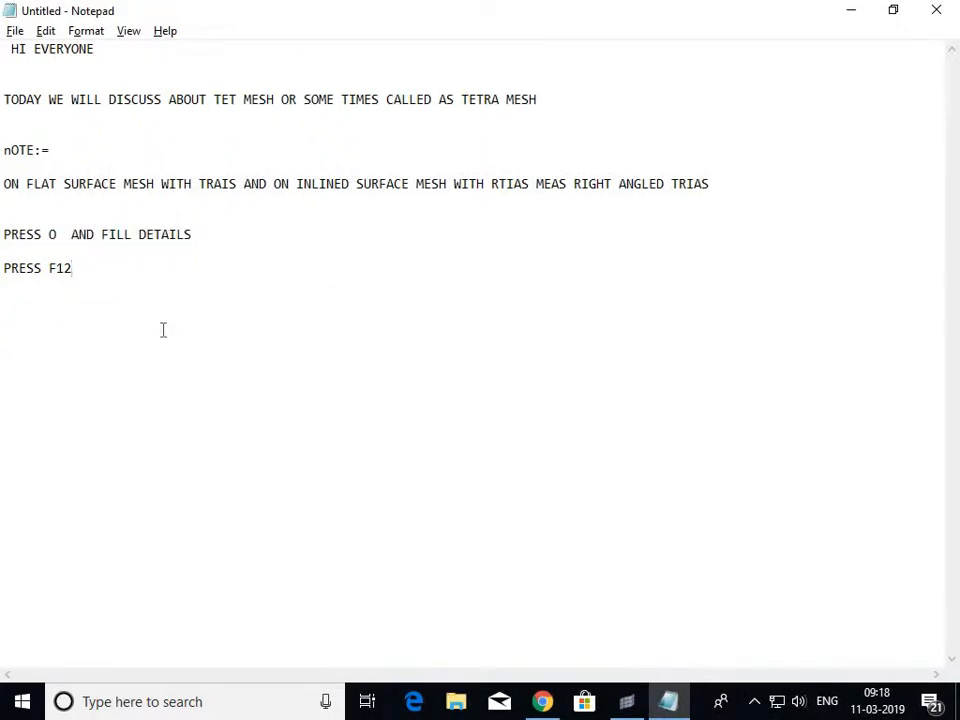